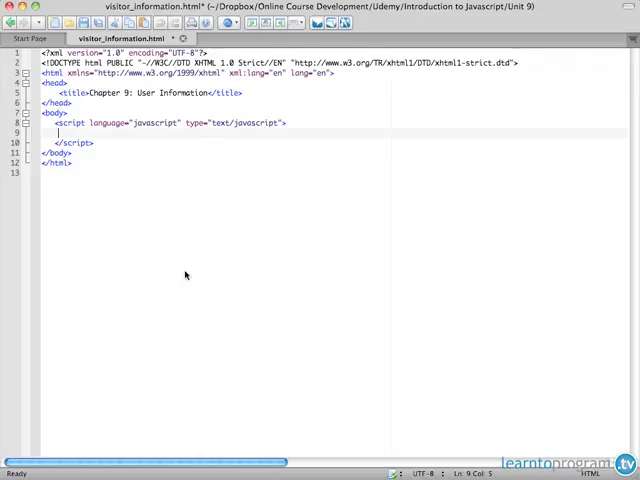
- Add a //Navigator Object comment and a document.write line for 'Code Name' with navigator.appCodeName
text(//Navigator)
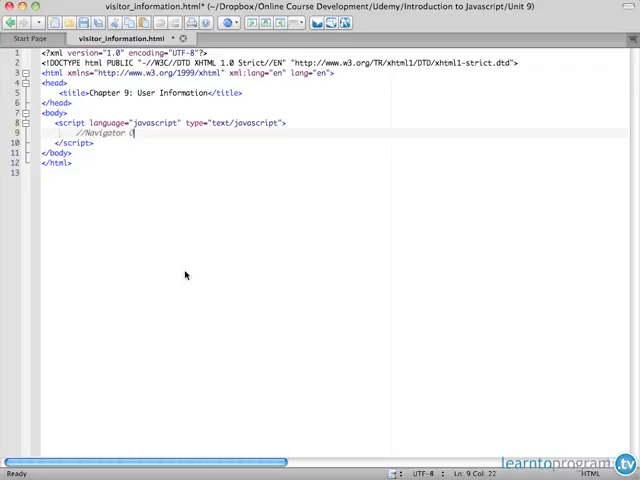
text(Object)
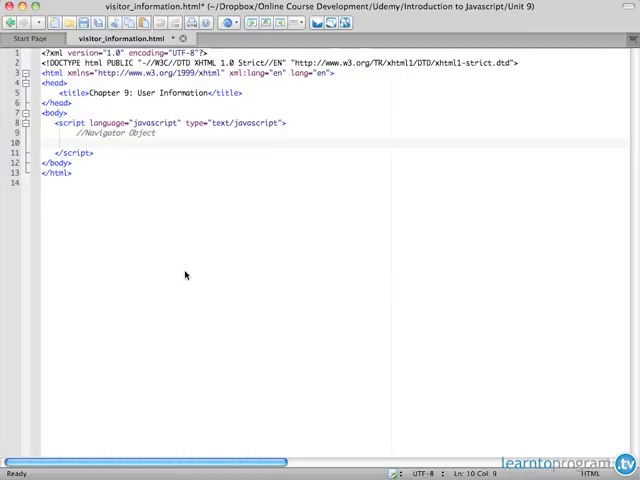
text(document.write(")
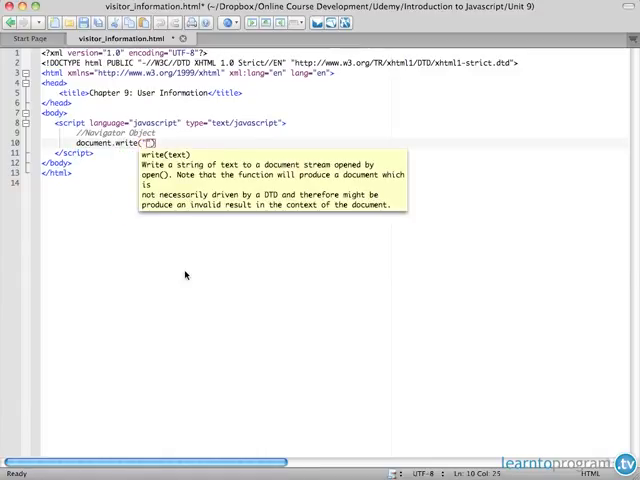
text(Code Name of the Browser:)
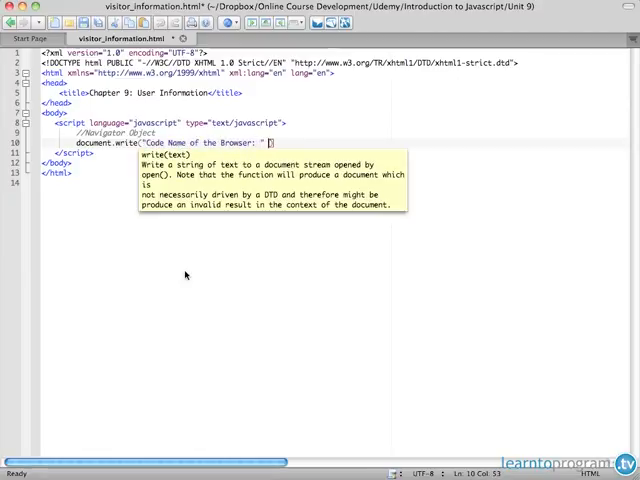
text(+)
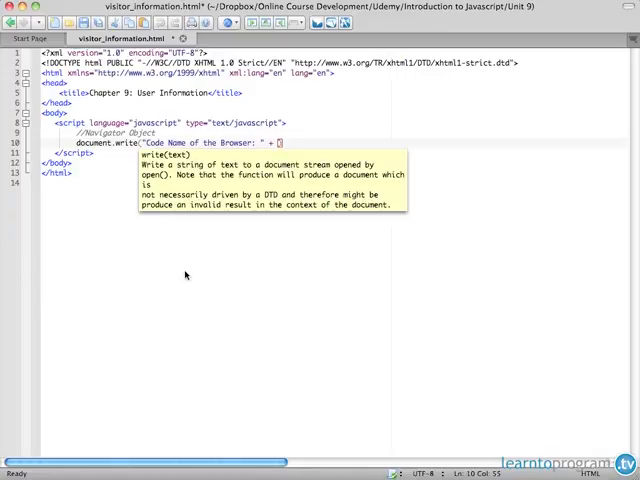
text(nav)
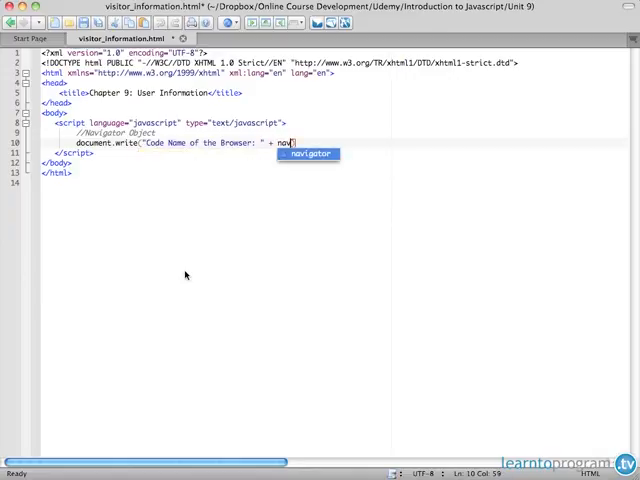
text(igator.)
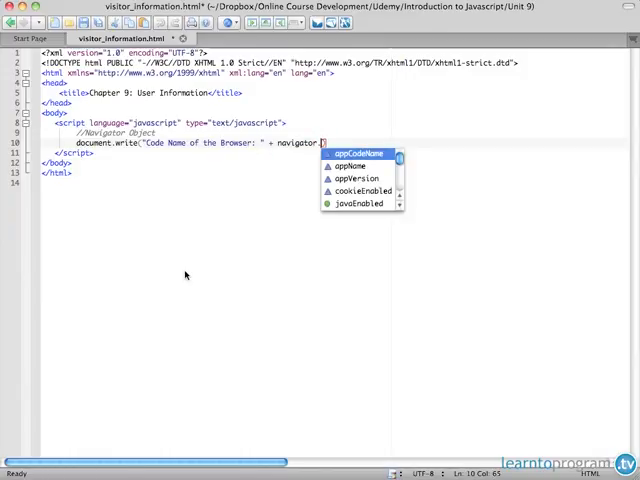
text(appCodeName);)
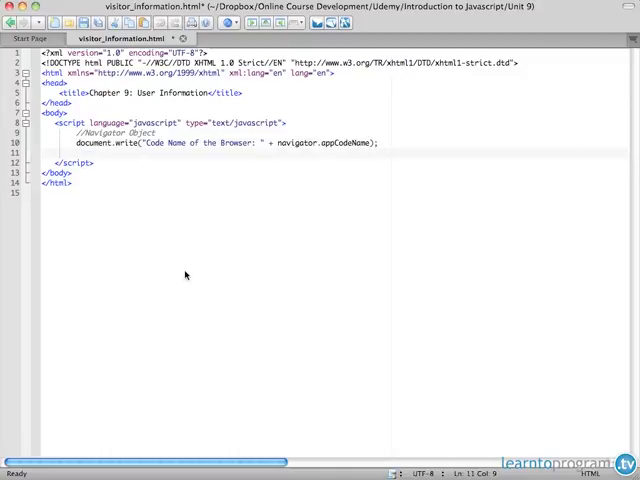
- Write 'Name of Browser:' and 'Version' lines from navigator.appName and appVersion, separated by <br/>
text(document.write(")
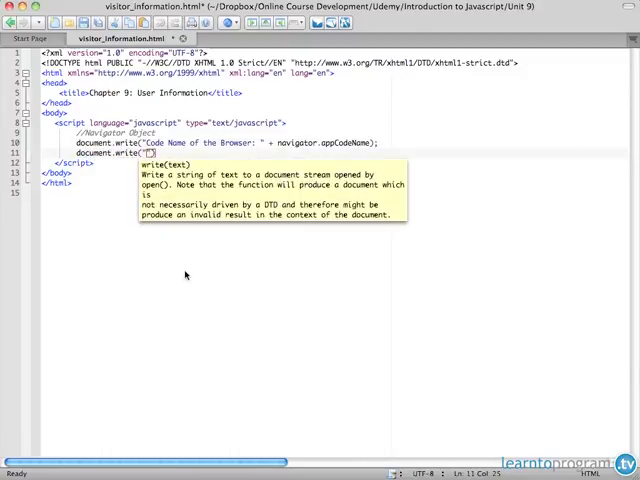
text(br/>)
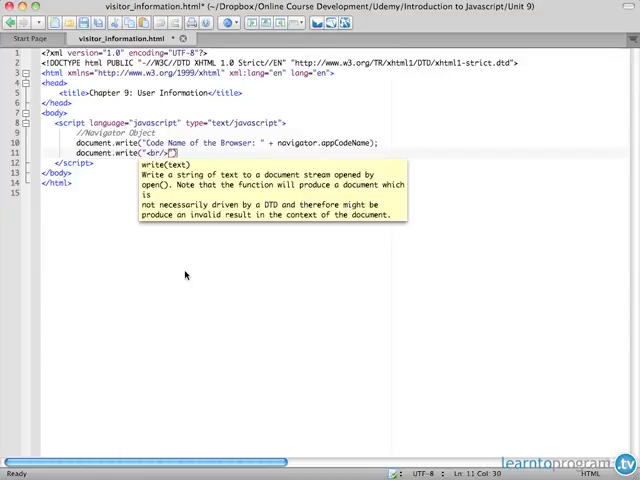
text(Name of)
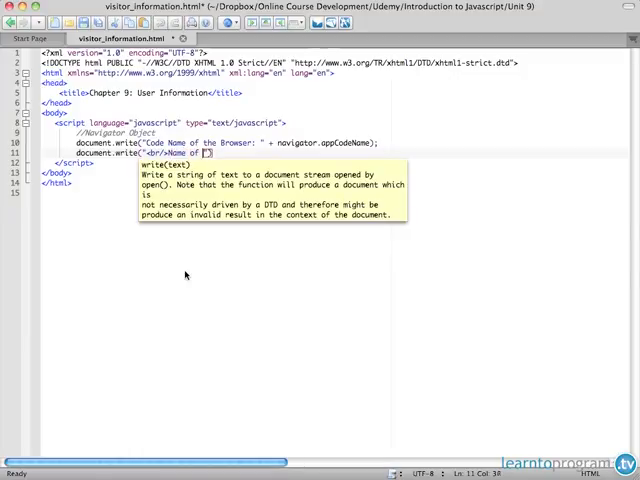
text(Browser:)
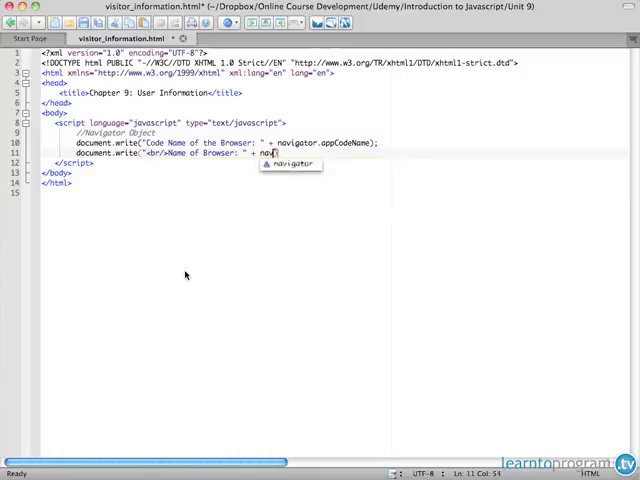
text(.appName);)
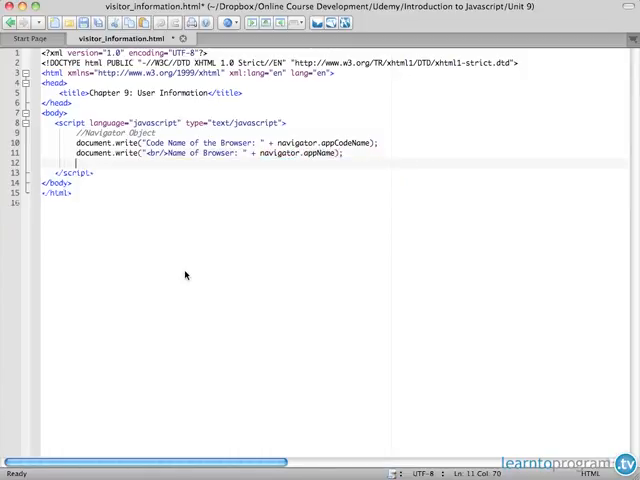
text(document.write("<br>)
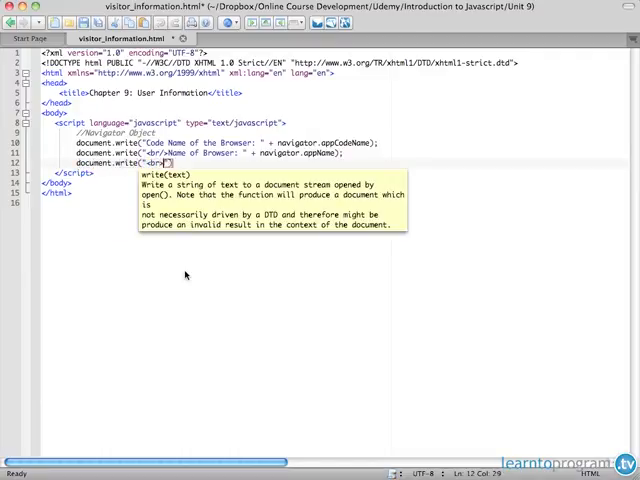
text(Version of Browser:)
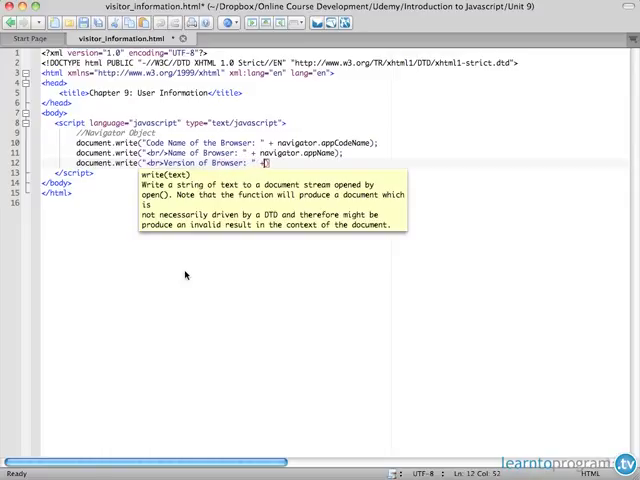
text(navigator.appVersion);)
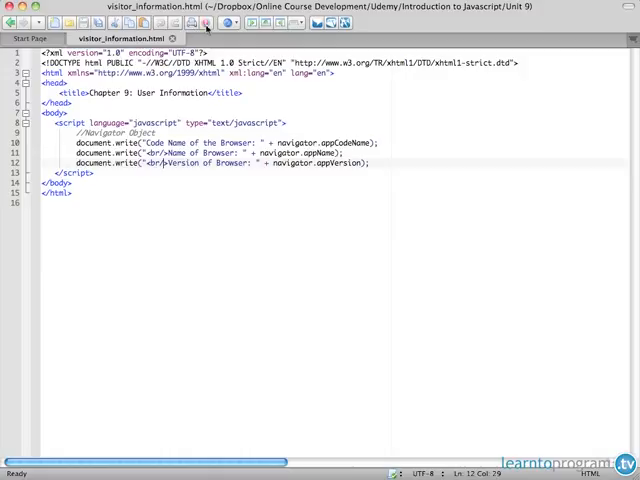
- Preview the page in Firefox and highlight the name Netscape and version 5.0
click(232, 22)
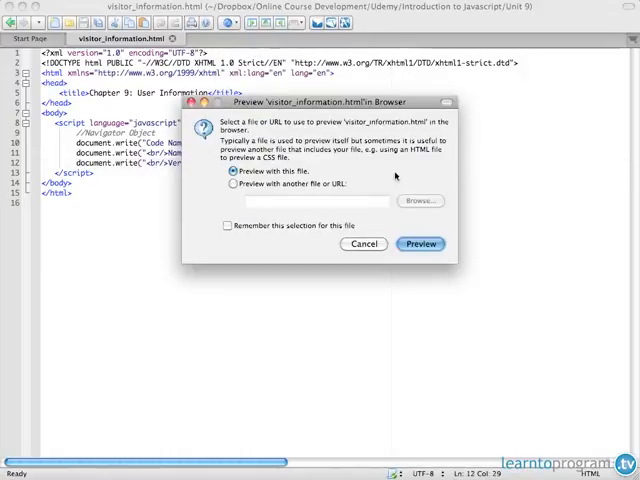
click(419, 243)
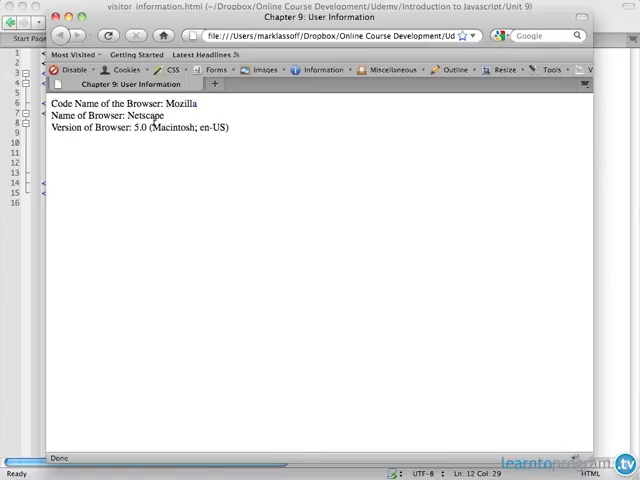
double_click(143, 115)
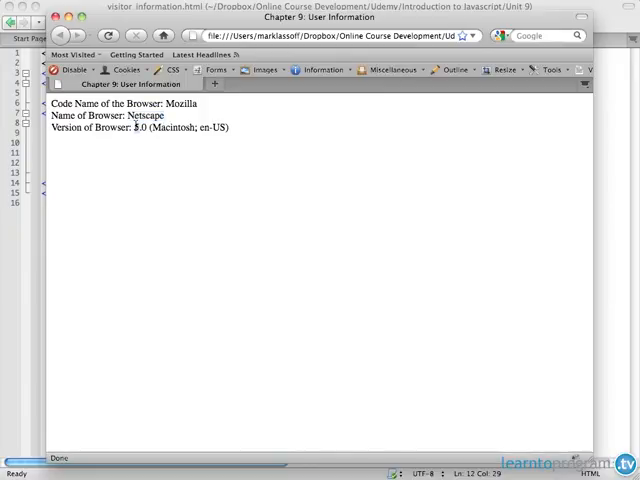
double_click(175, 127)
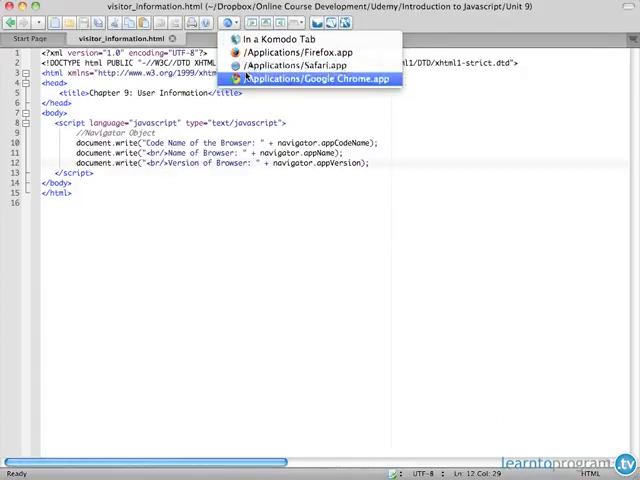
- Preview the page in Google Chrome and highlight the browser name Netscape
click(313, 78)
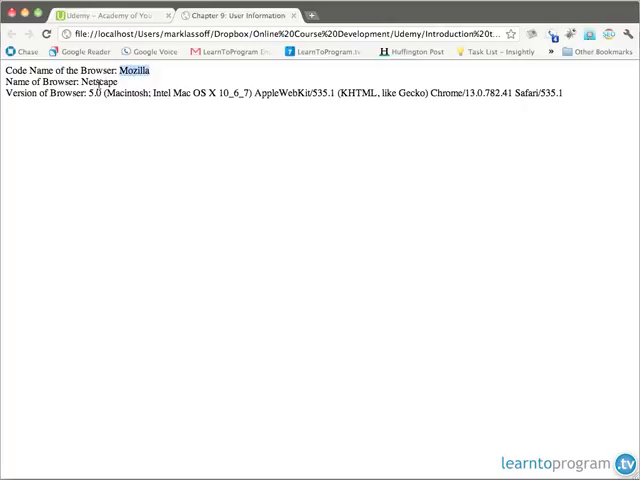
double_click(96, 91)
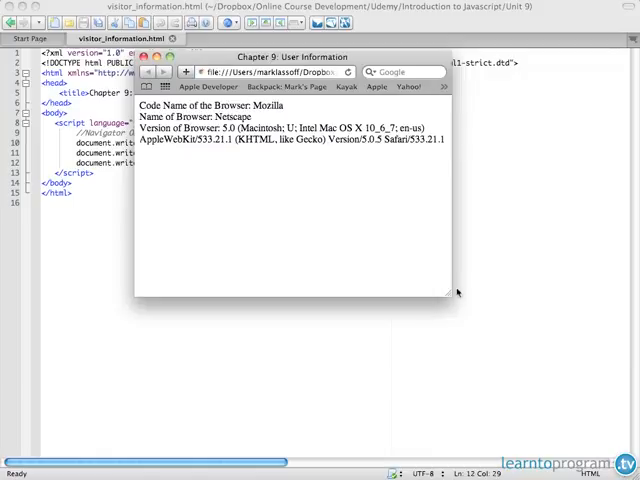
- Inspect Safari's result, selecting text in the Version/5.0.5 Safari/533.21.1 string
double_click(267, 106)
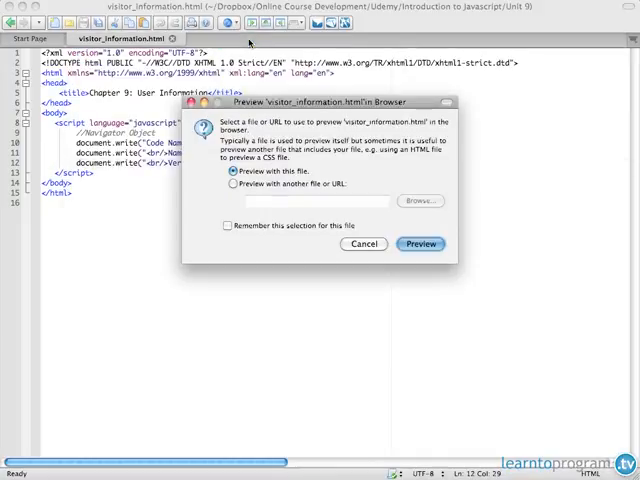
- Confirm previewing visitor_information.html in a Komodo tab beside the code
click(419, 243)
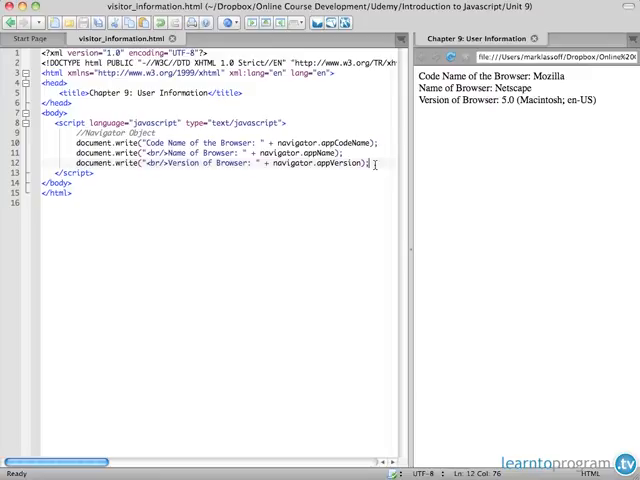
- Add a //Window Object comment and a line writing 'Document:' with window.document
text(//Windows Object)
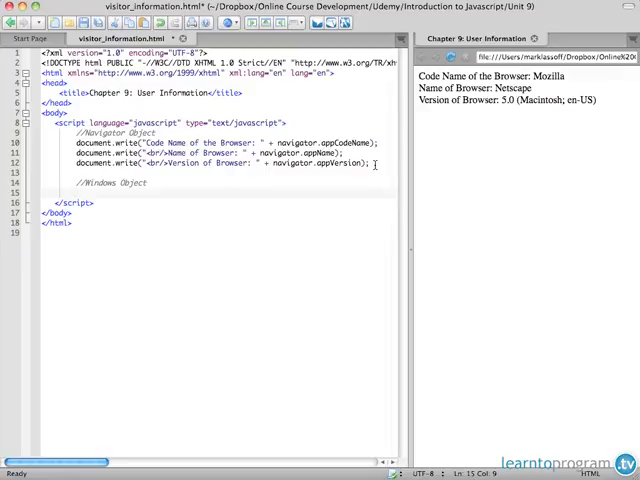
text(document.write("M)
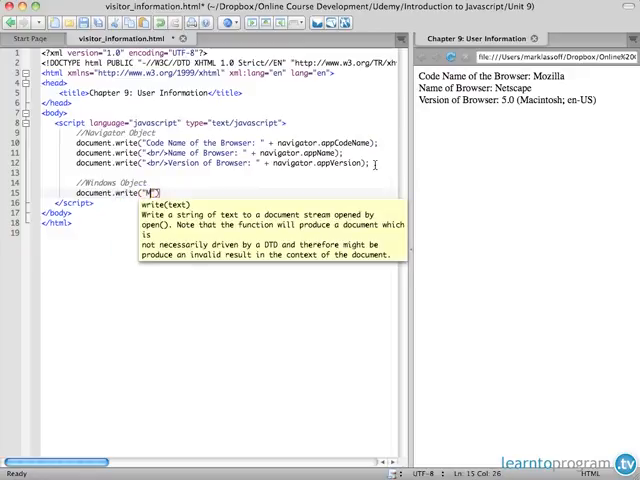
text(<br>)
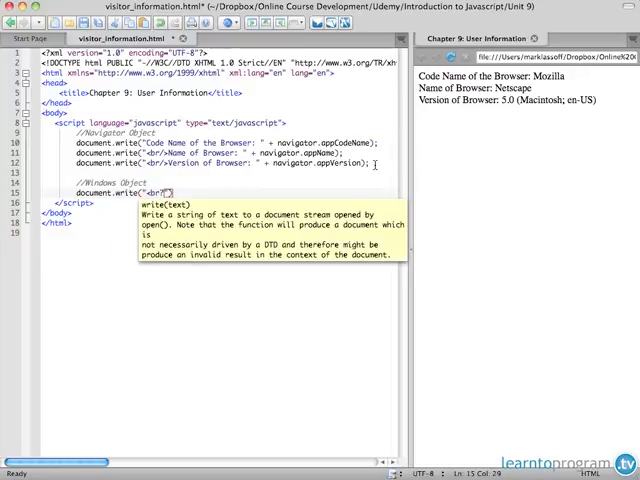
text(")
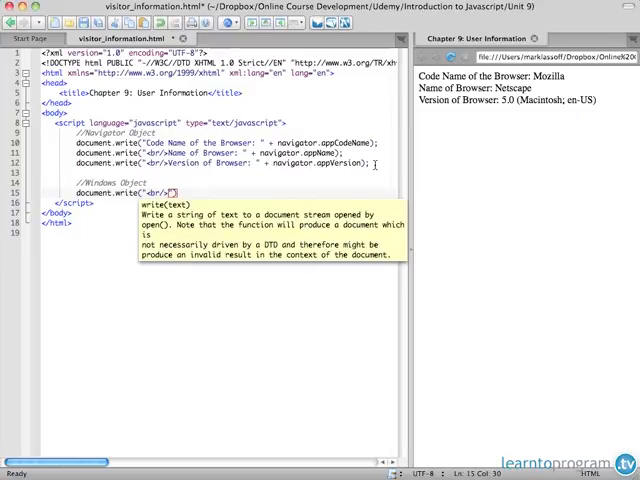
text(Document:)
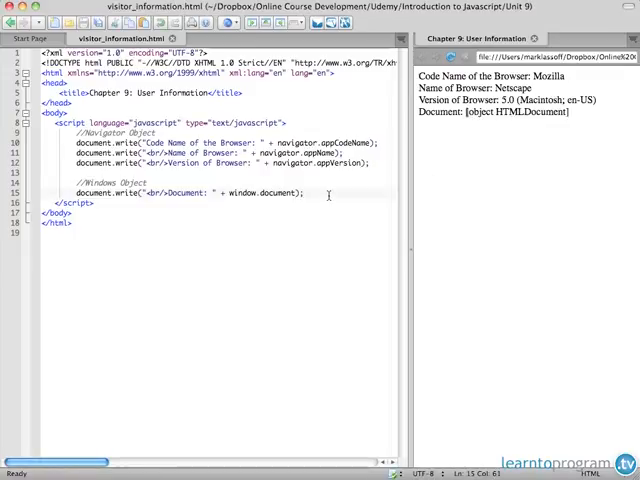
- Write a 'Width:' line from window.innerWidth and begin a '<br/>Height:' line below it
drag(226, 192, 300, 192)
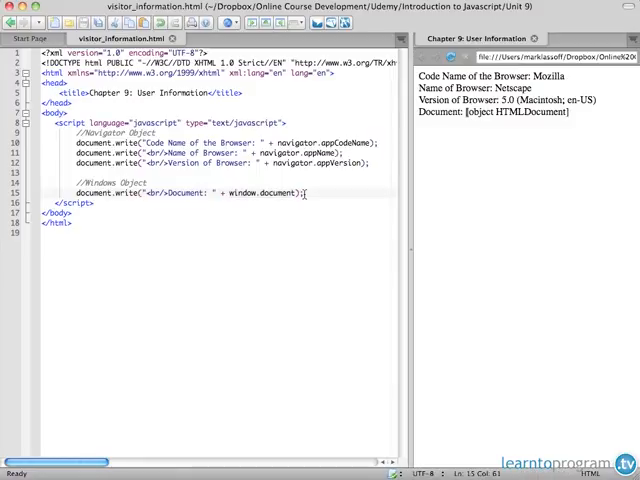
key(Return)
text(document.write("<br/>)
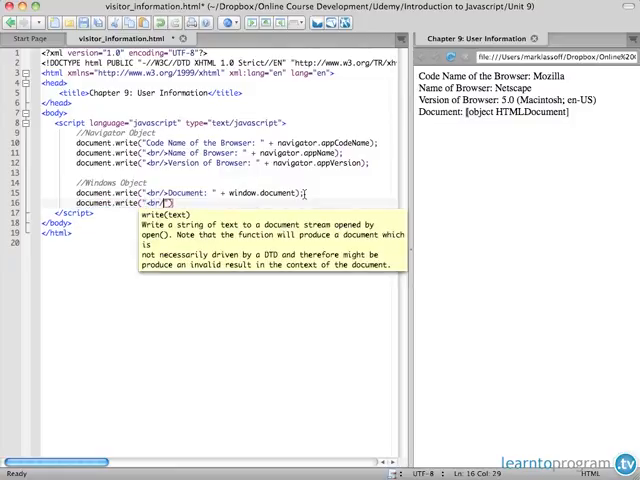
text(Width:)
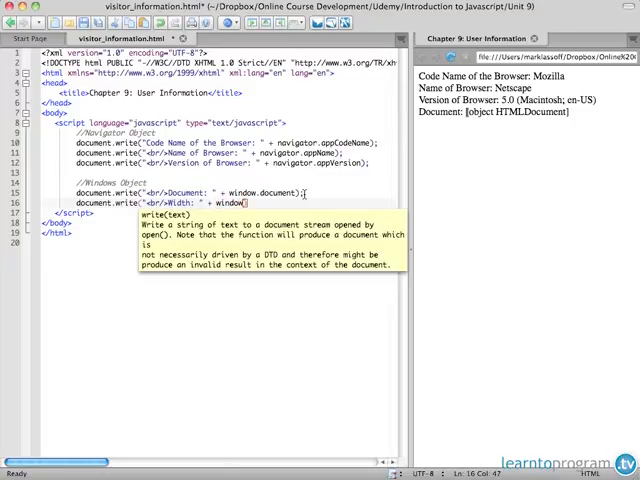
text(.)
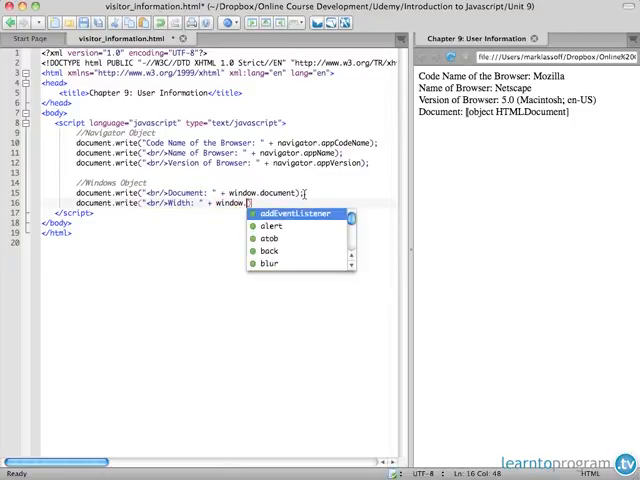
text(innerWidth)
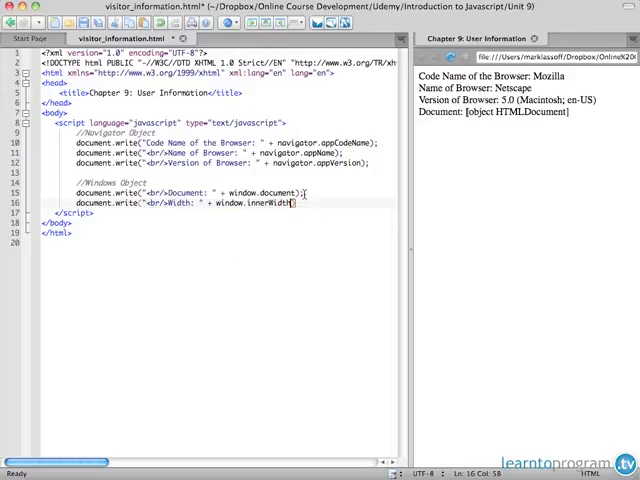
text(docu)
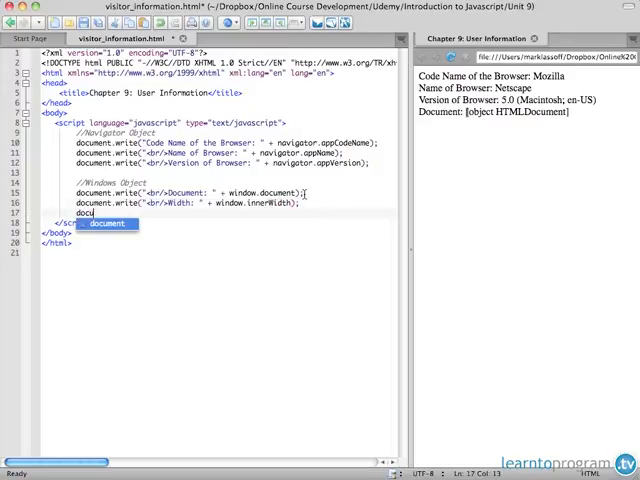
text(.write(")
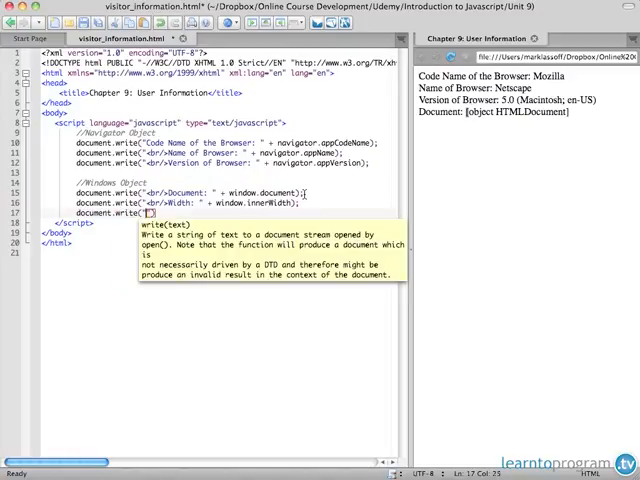
text(<br/>)
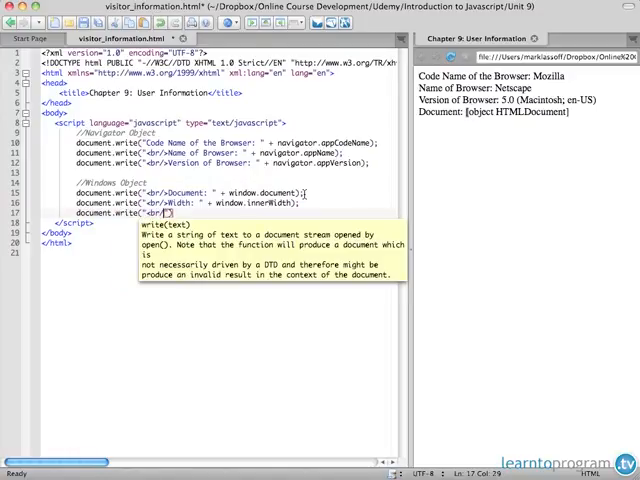
text(Height:)
text(windows.)
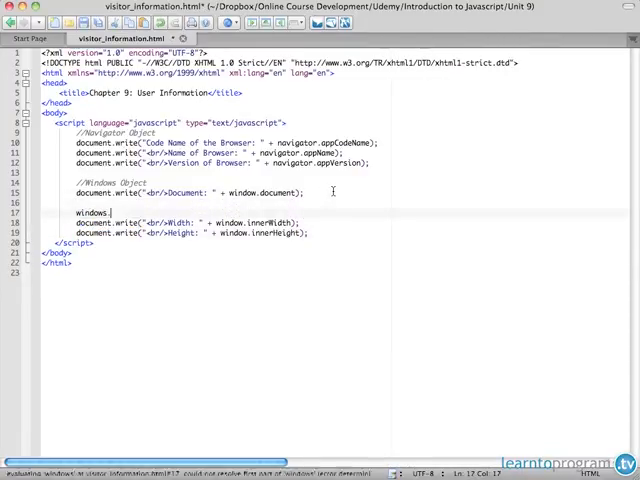
- Complete window.innerWidth = 200; and begin a window.innerHeight assignment beneath it
key(Backspace)
text(innerWidth)
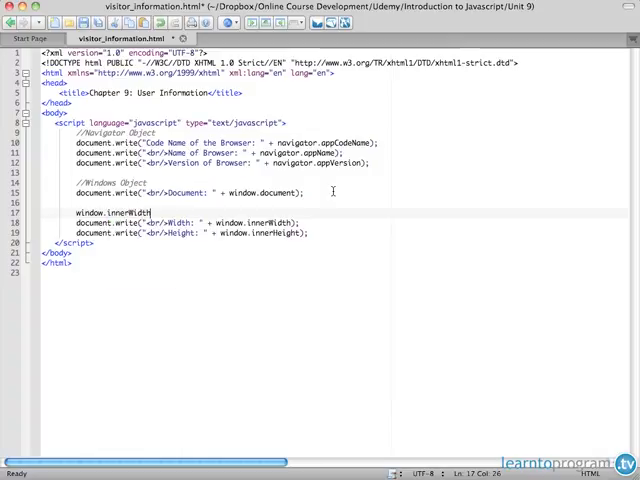
text(= 200;)
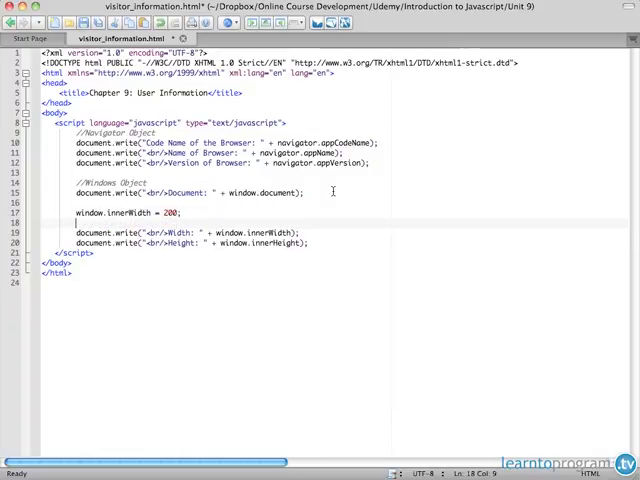
text(window.innerHeight = 2)
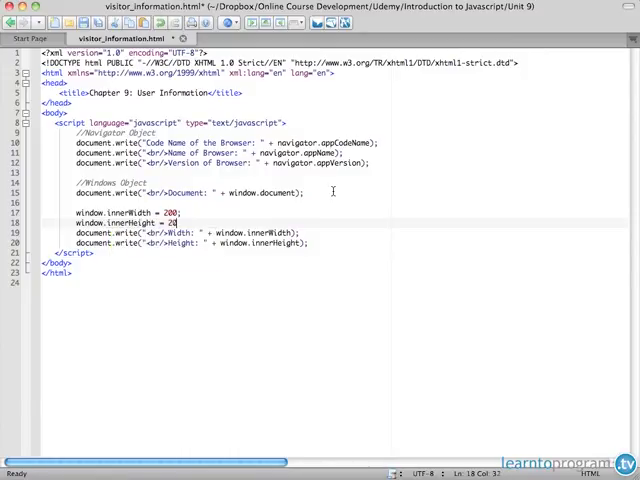
- Finish window.innerHeight = 200 and preview it in the browser: Width 392, Height 200
text(0;)
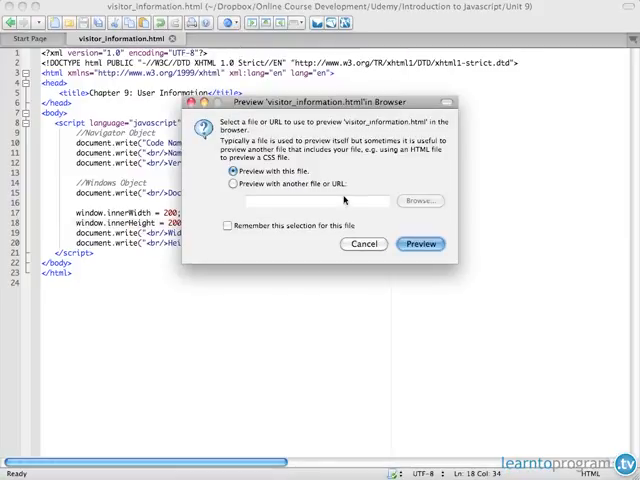
click(419, 243)
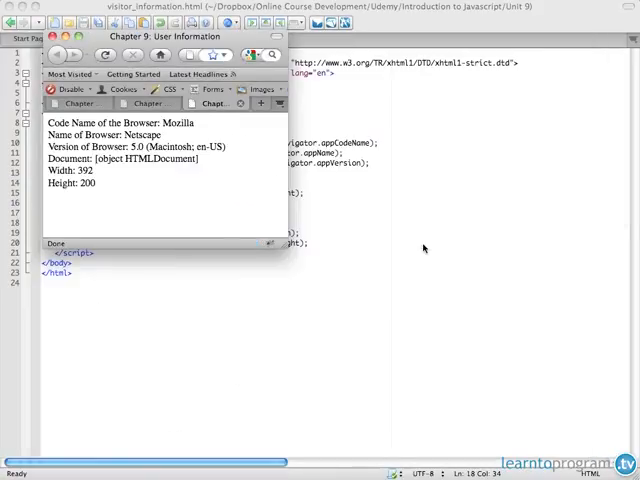
mouse_move(213, 205)
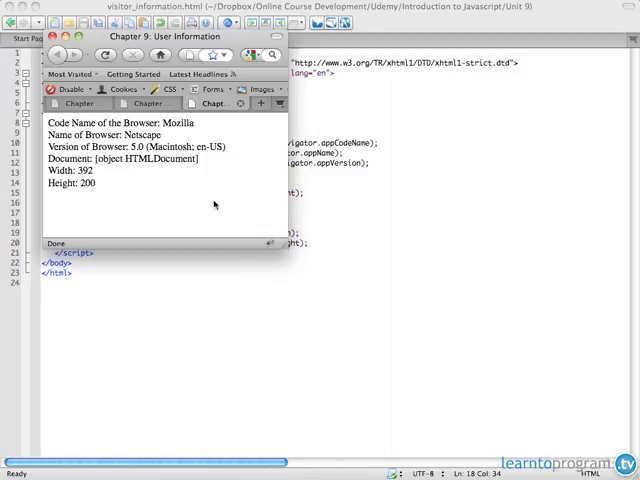
mouse_move(156, 178)
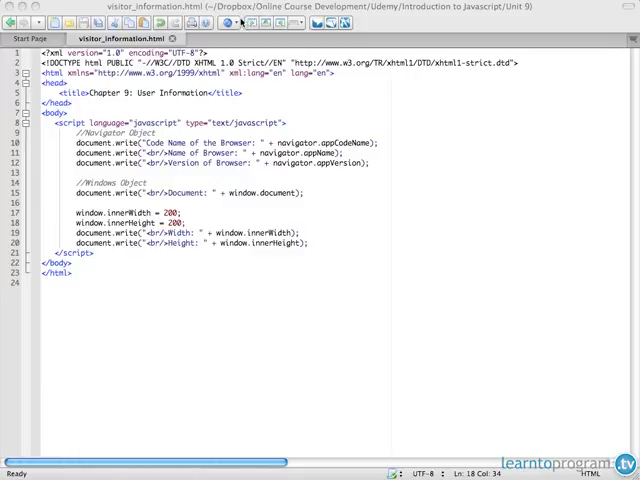
click(239, 18)
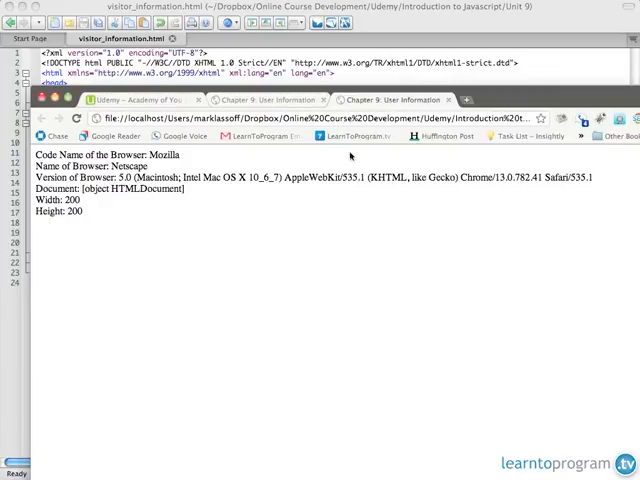
mouse_move(368, 321)
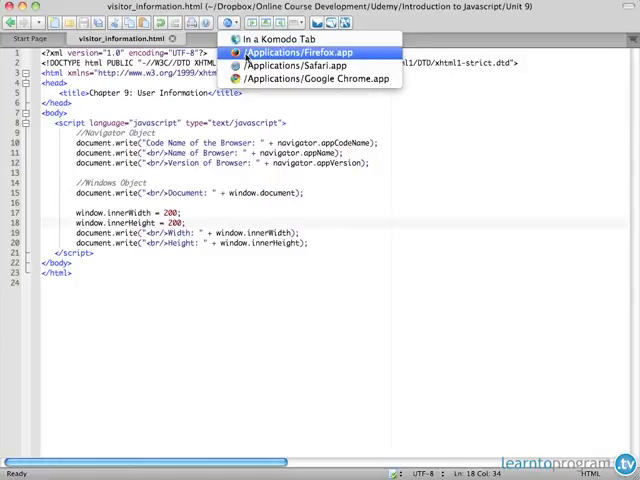
click(294, 51)
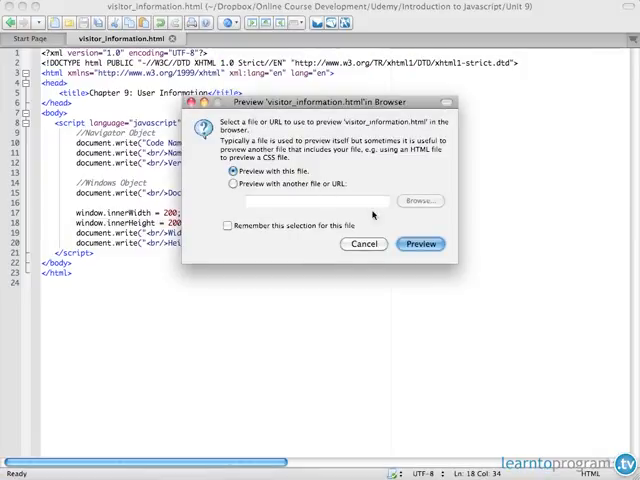
click(419, 243)
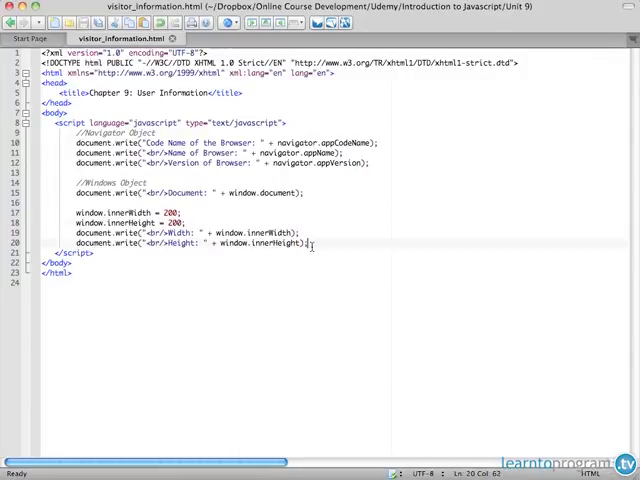
- Add a document.write line for 'Location:' using window.location
key(return)
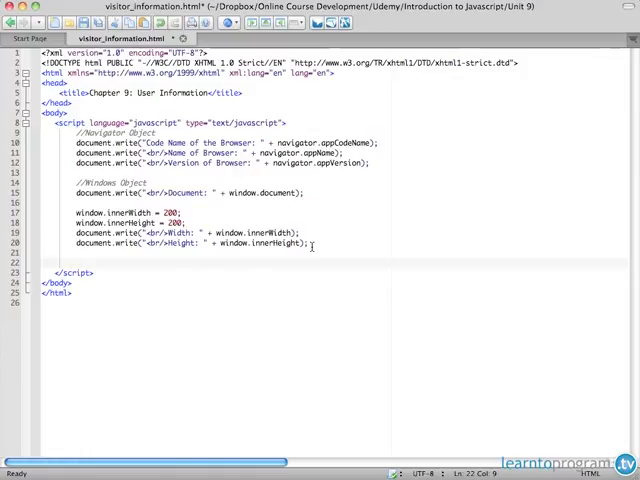
text(document)
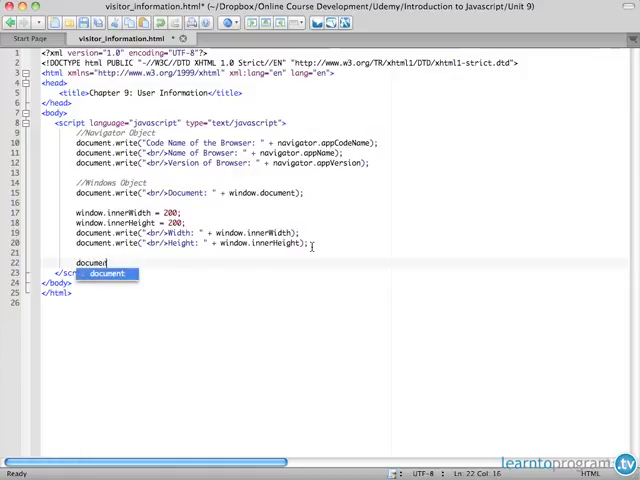
text(.write("<br/)
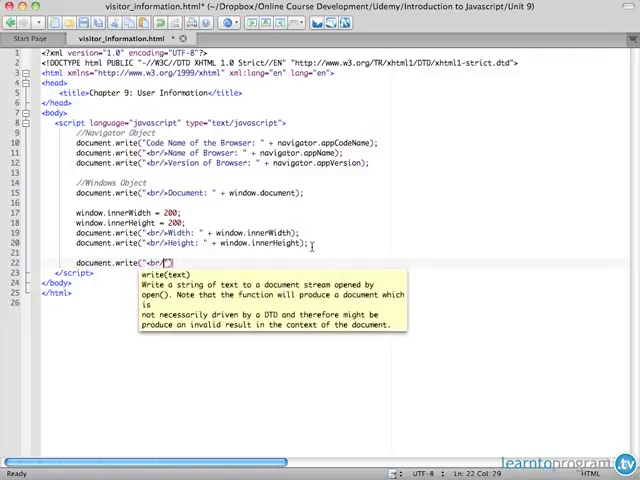
text(Location:)
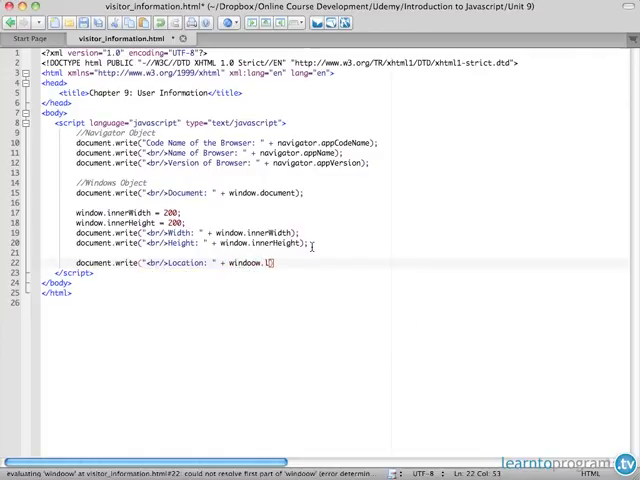
text(.)
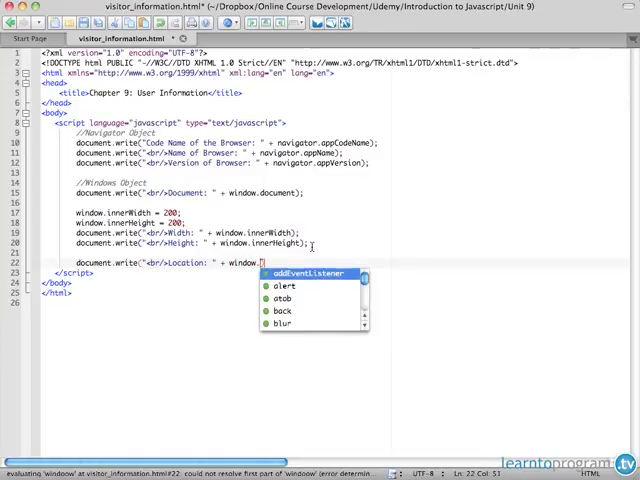
text(location);)
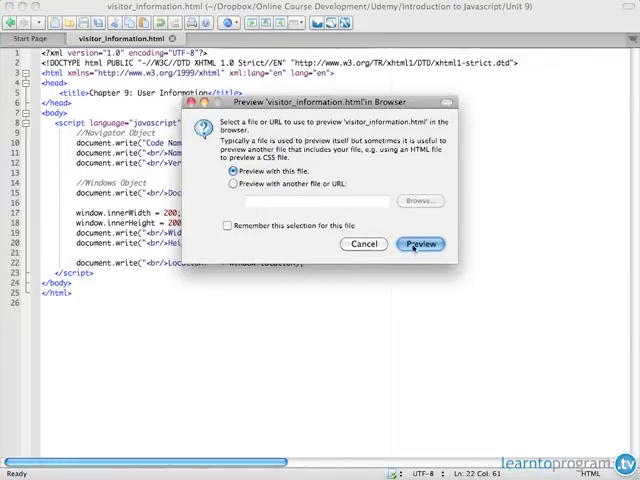
- Preview the page in a split pane showing Width 281, Height 200 and the Location path
click(419, 243)
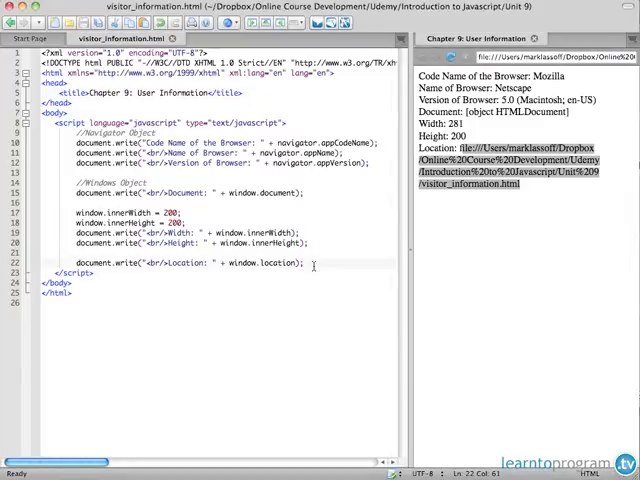
text(ein)
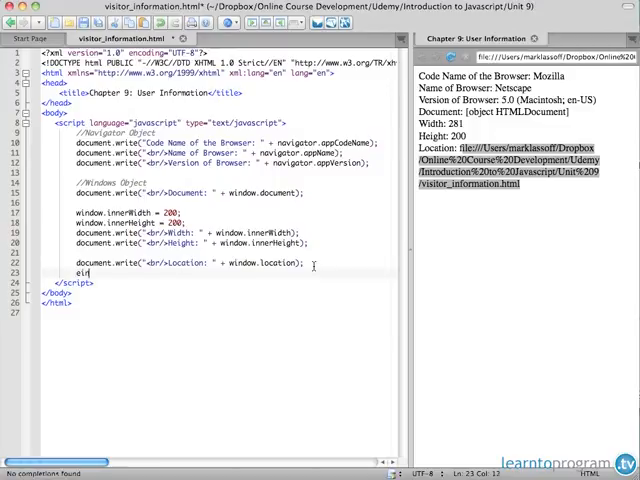
text(window.location = "http://www)
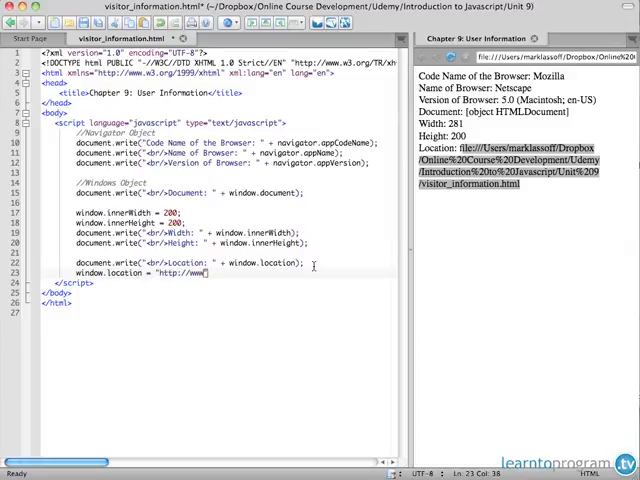
text(cnn.com";)
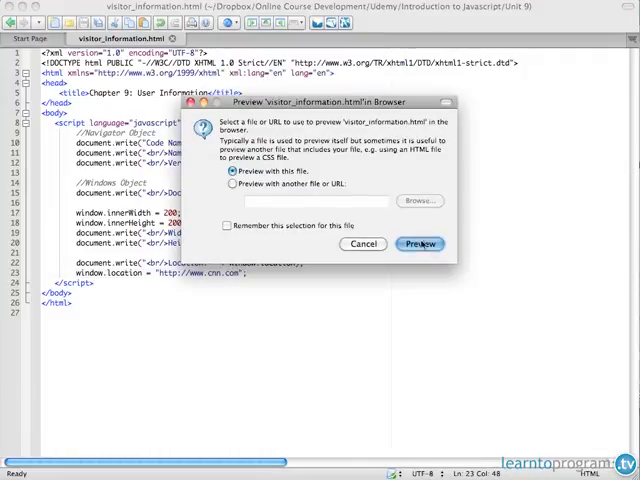
click(420, 244)
text(//)
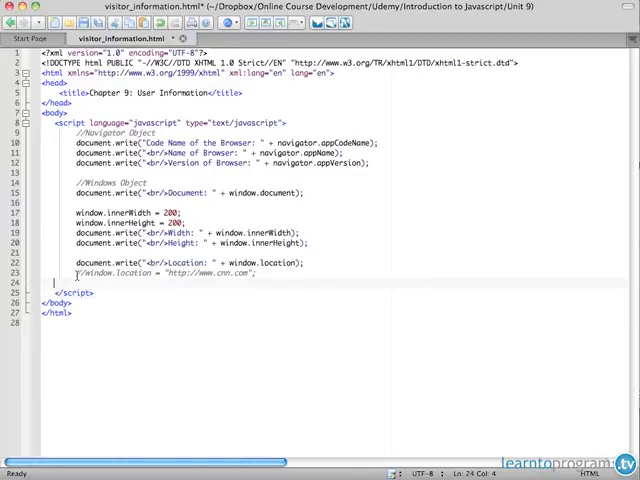
- Write a 'Location protocol:' line from window.location.protocol and preview it in a browser
text(document.write("<br/>Locatoin)
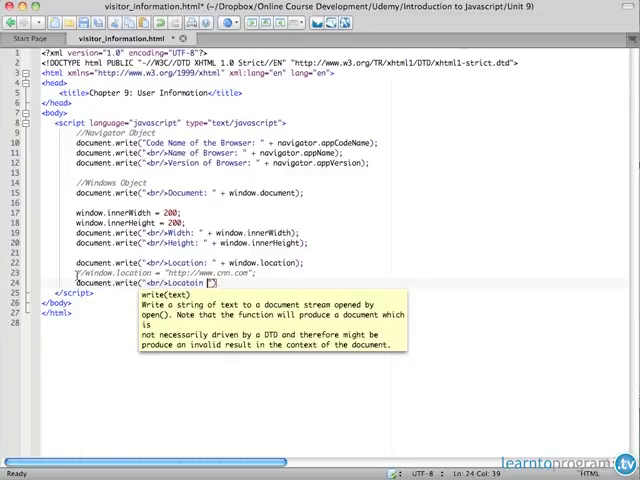
text(port)
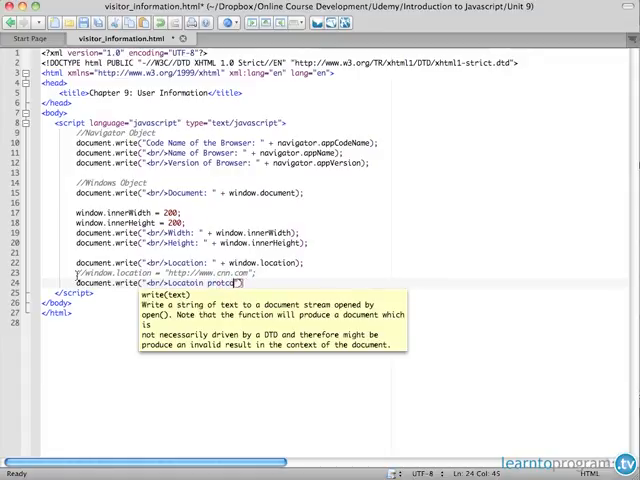
text(l:)
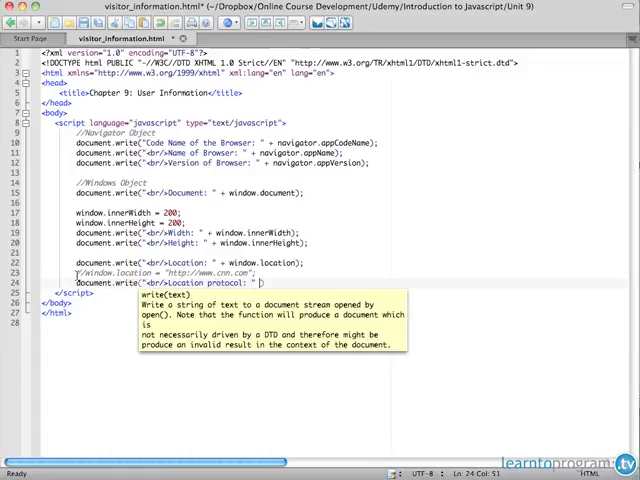
text(window.)
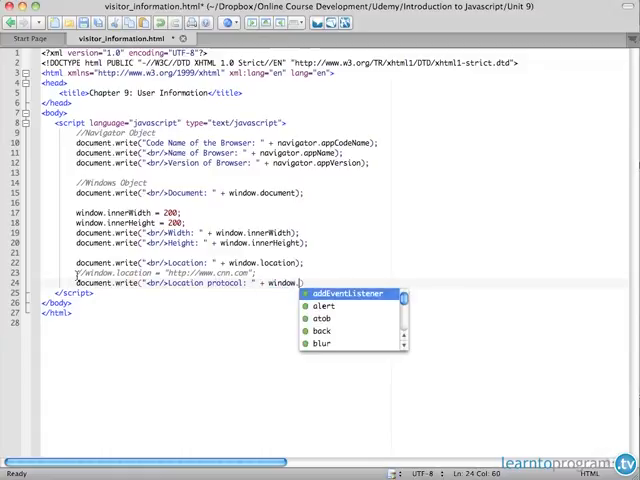
text(location.po)
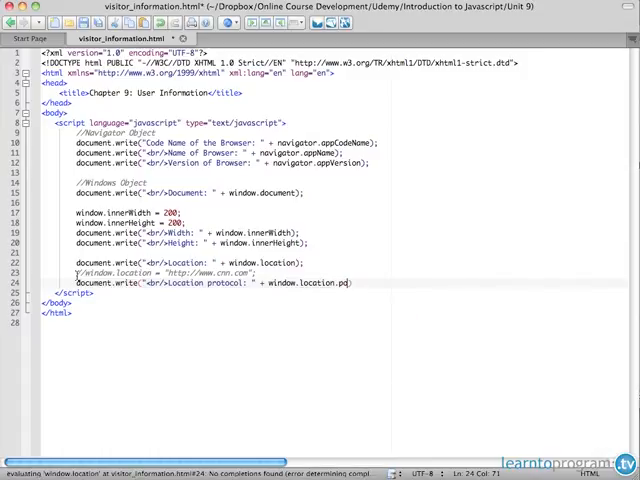
text(rotocol)
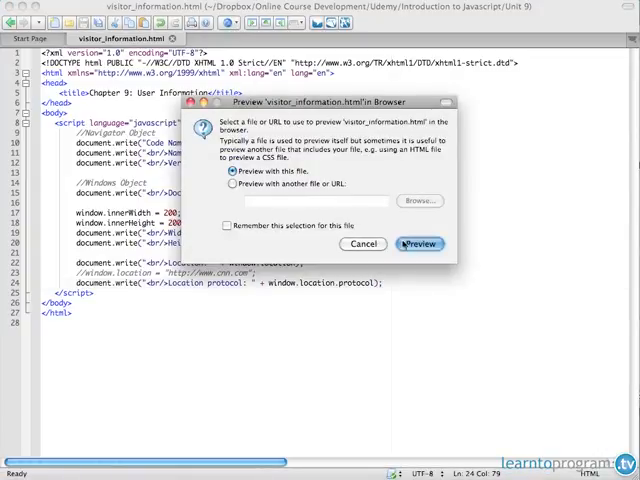
click(420, 243)
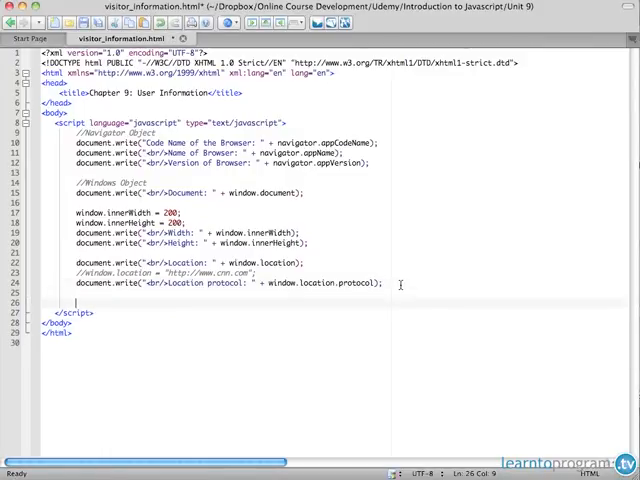
- Add a //Screen Object comment and a document.write line for Screen Height from screen.height
text(//)
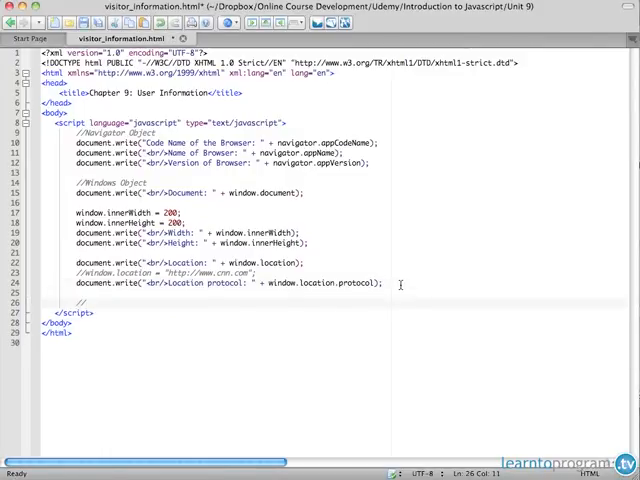
text(//Screen Object)
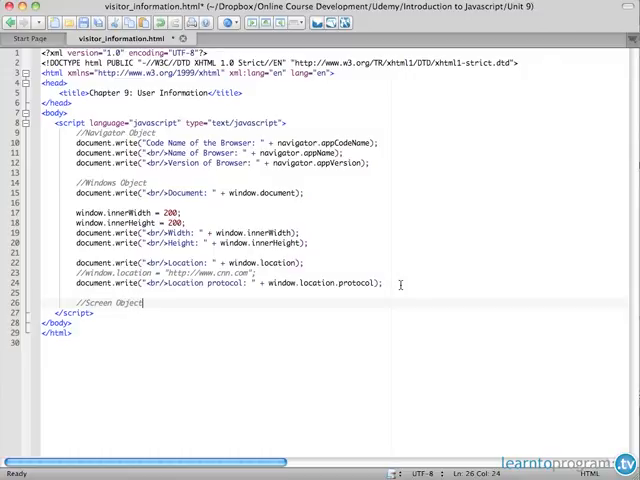
key(enter)
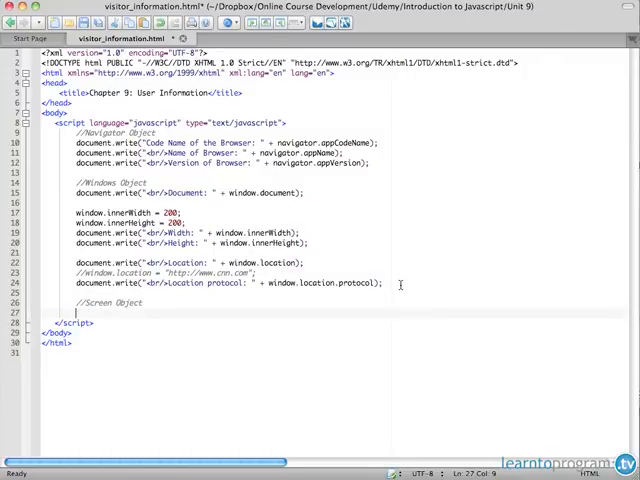
text(document.write(")
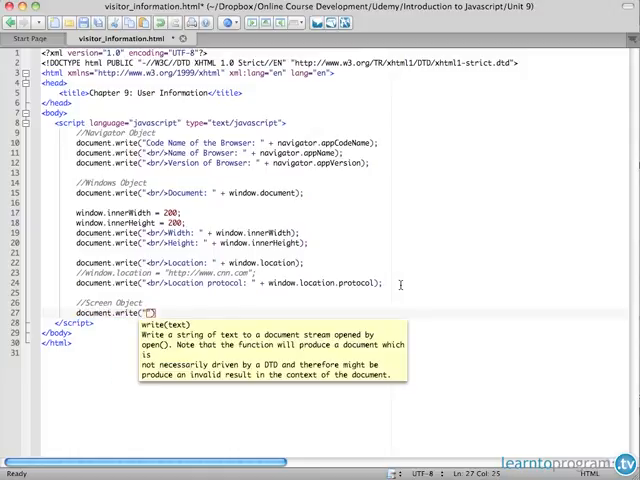
text(<br/>)
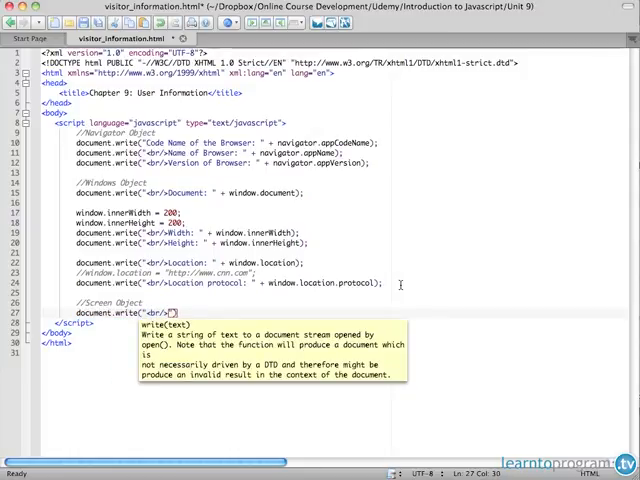
text(Screen Height:)
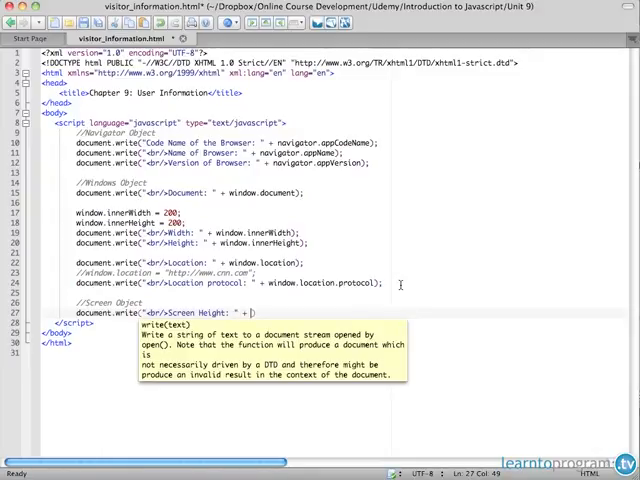
text(screen)
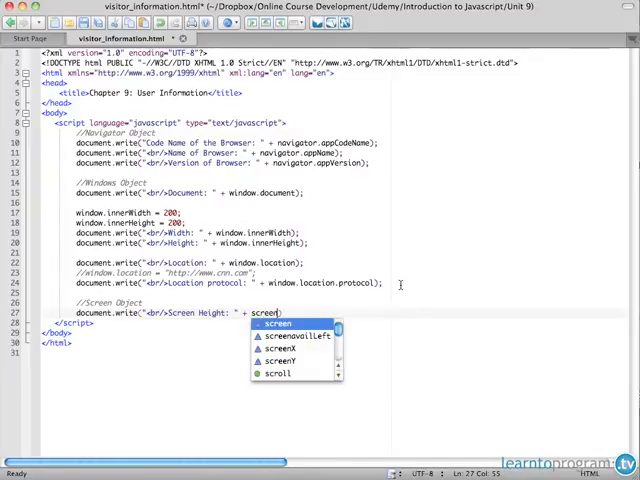
text(.height)
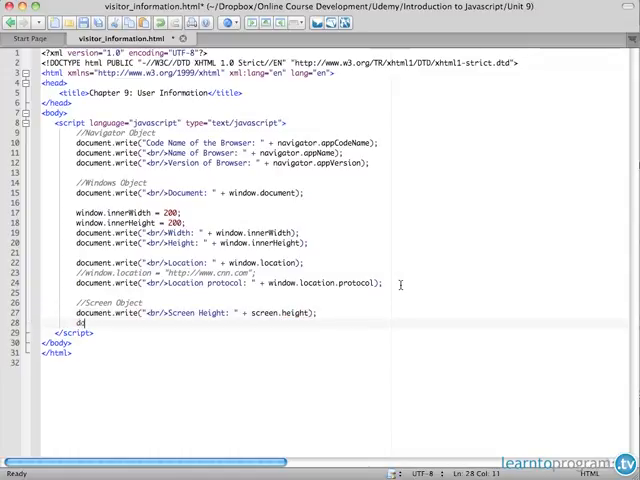
- Write a Screen Color Depth line from screen.colorDepth and preview the page in a browser
text(document.write("<br/)
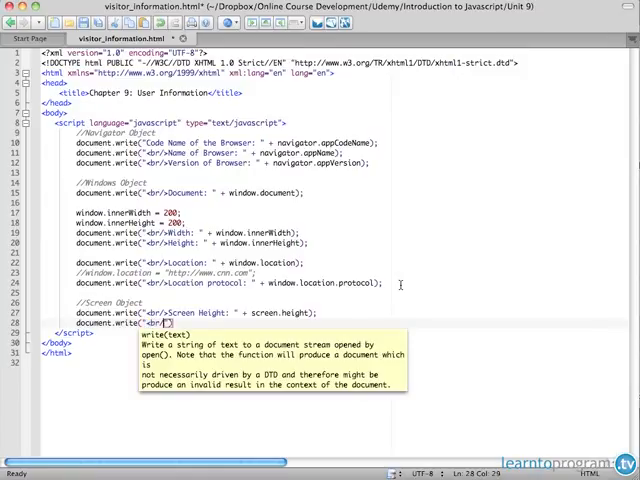
text(Screen Color Depth:)
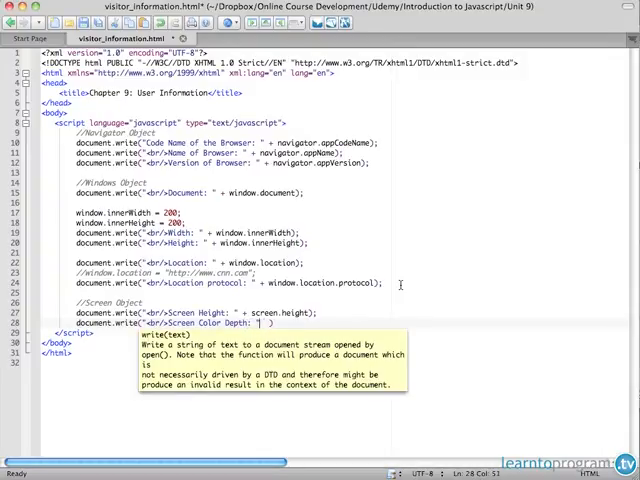
text(screen)
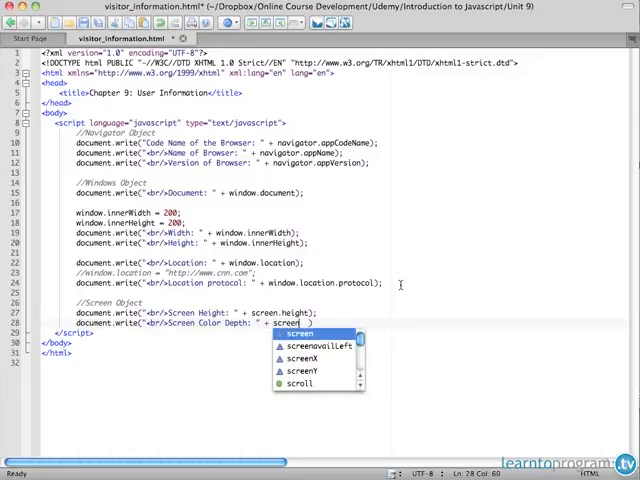
text(colorDepth)
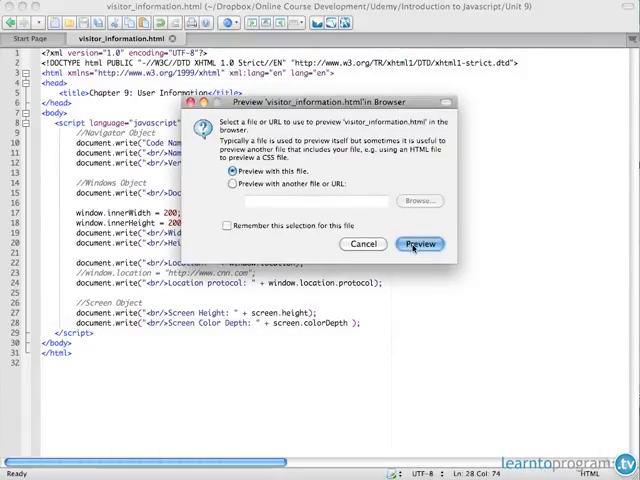
click(419, 243)
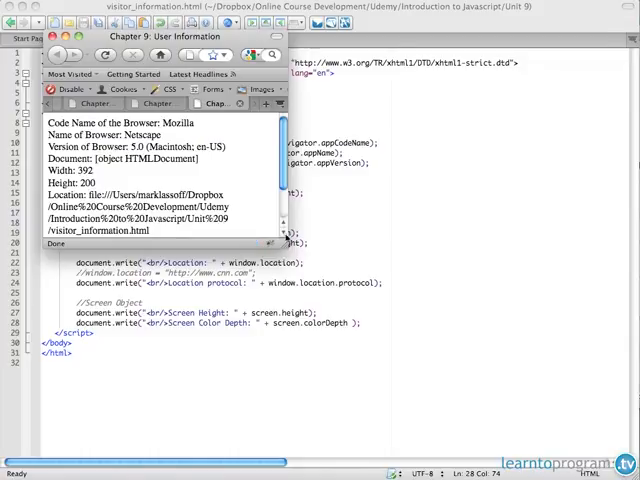